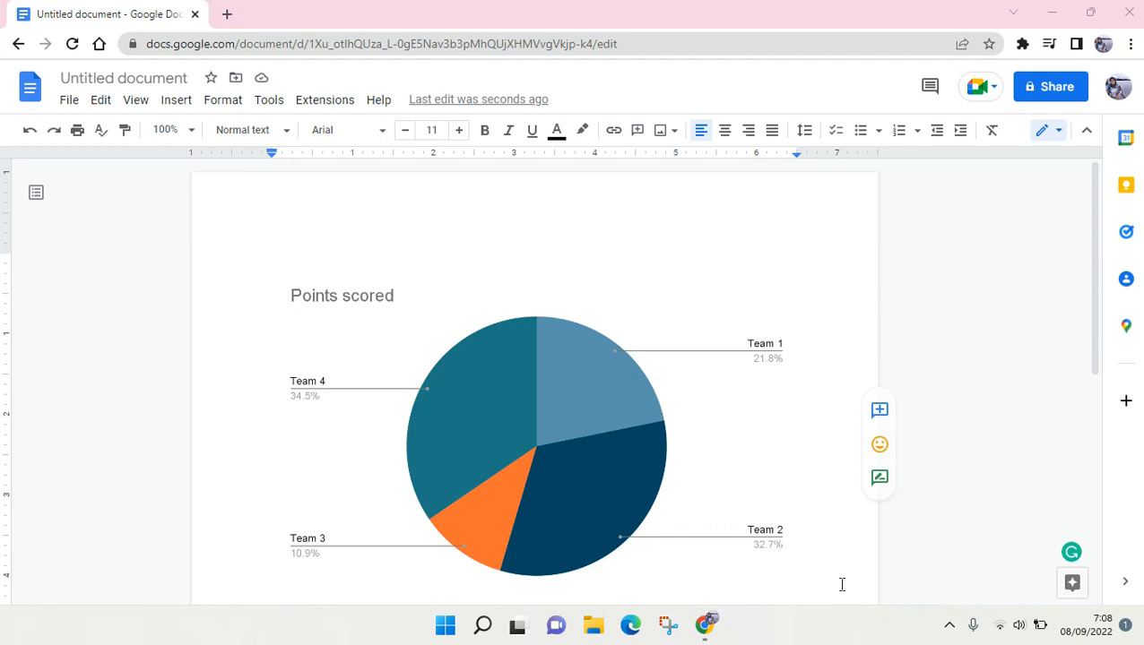
- Select the embedded pie chart and open its linked source spreadsheet from the chart options
scroll(up, 3)
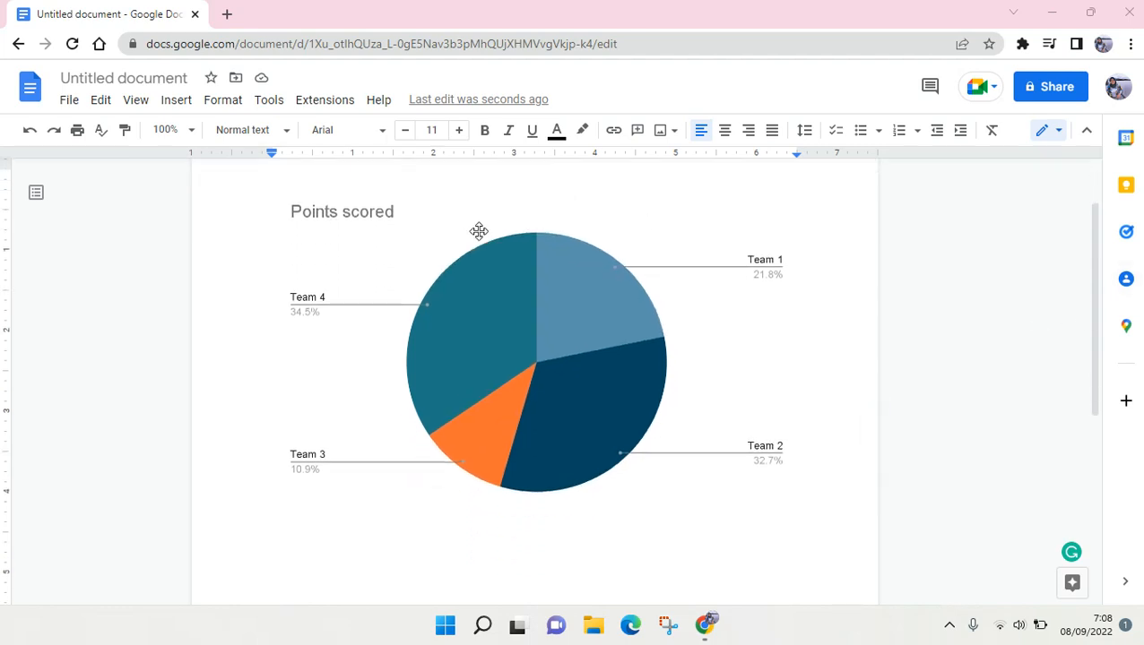
click(536, 359)
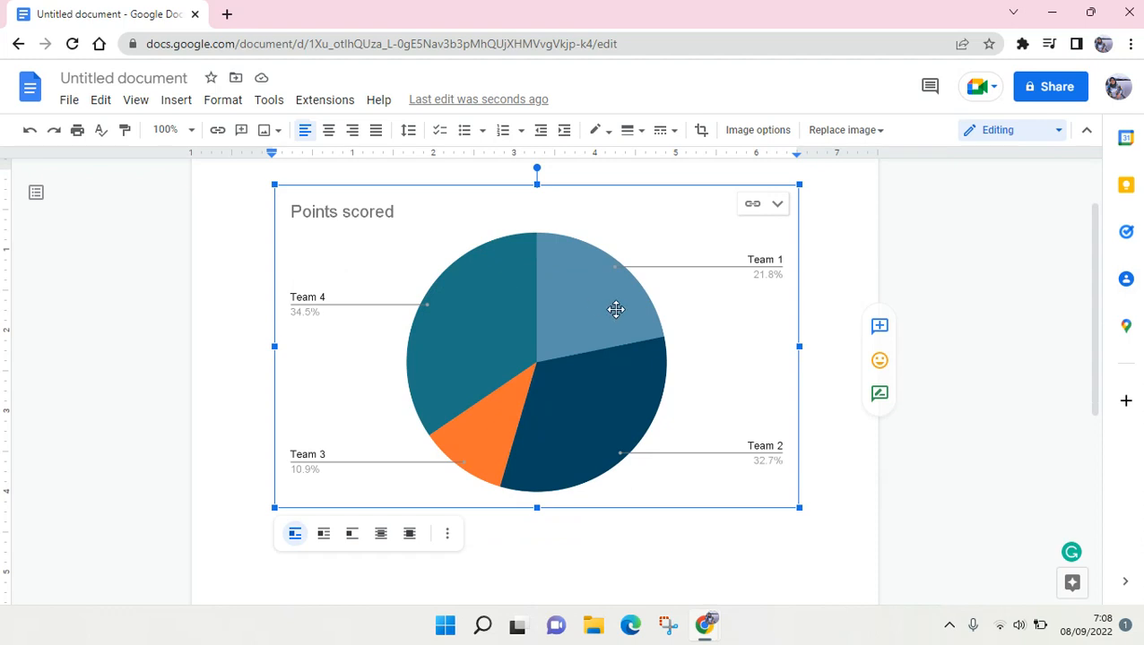
mouse_move(778, 340)
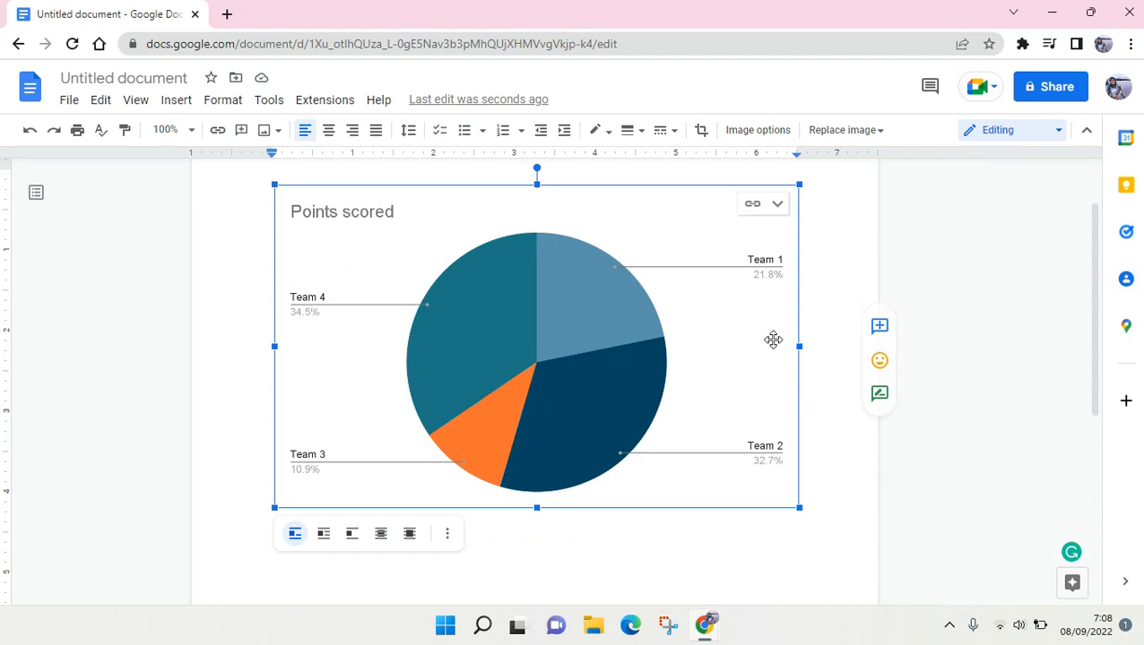
mouse_move(742, 322)
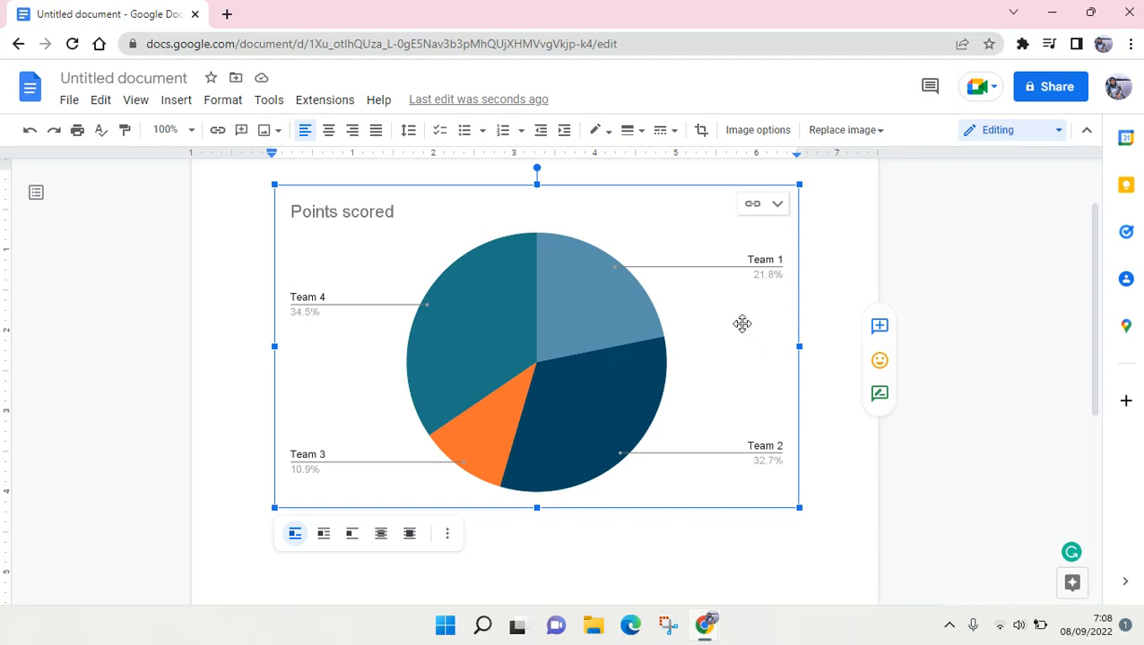
mouse_move(160, 391)
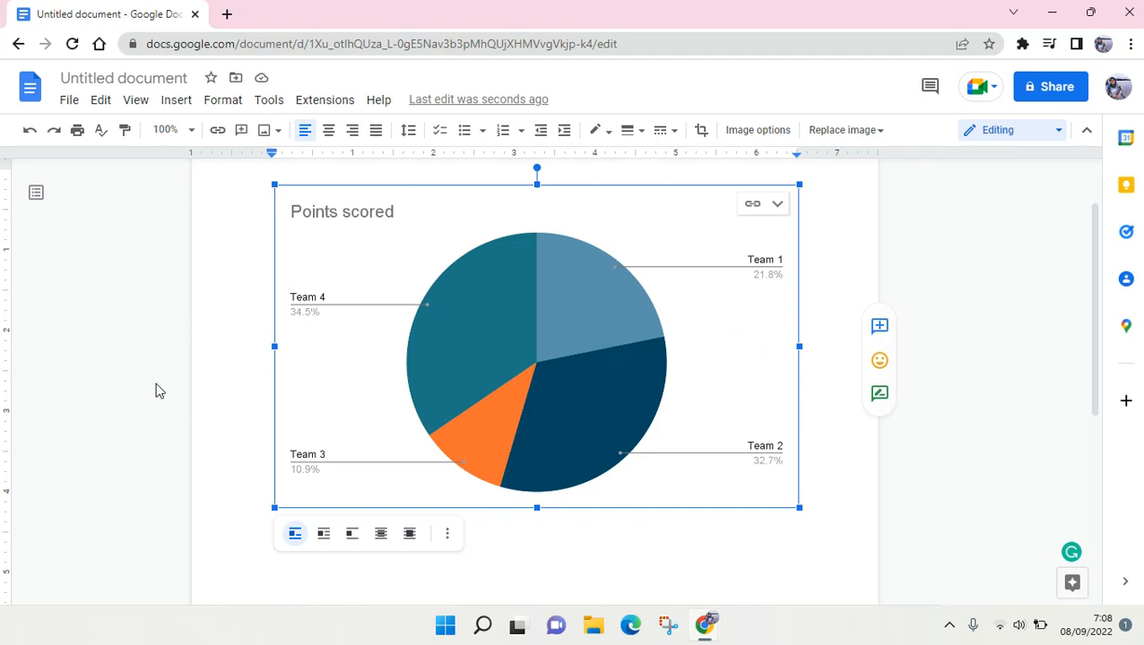
mouse_move(684, 287)
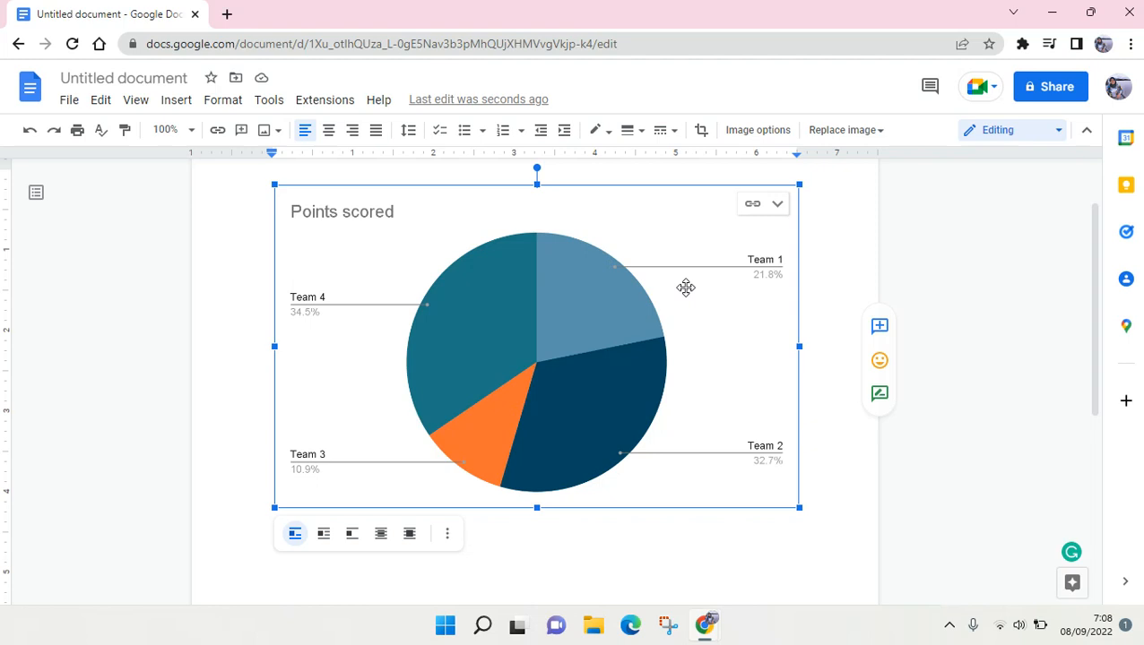
mouse_move(780, 213)
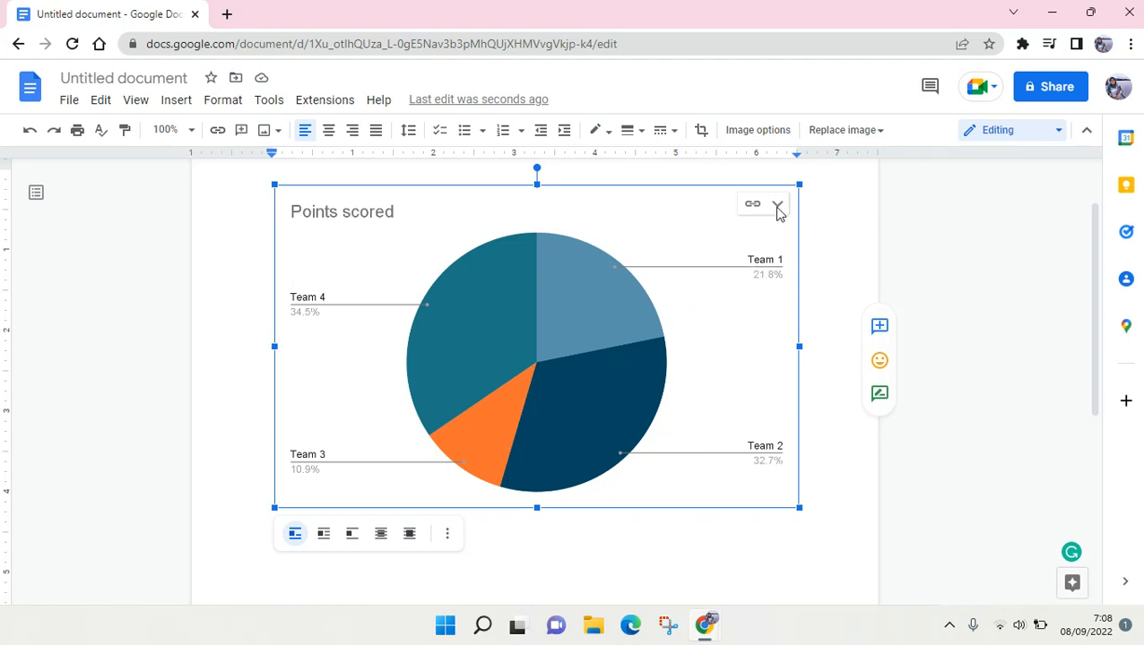
click(776, 204)
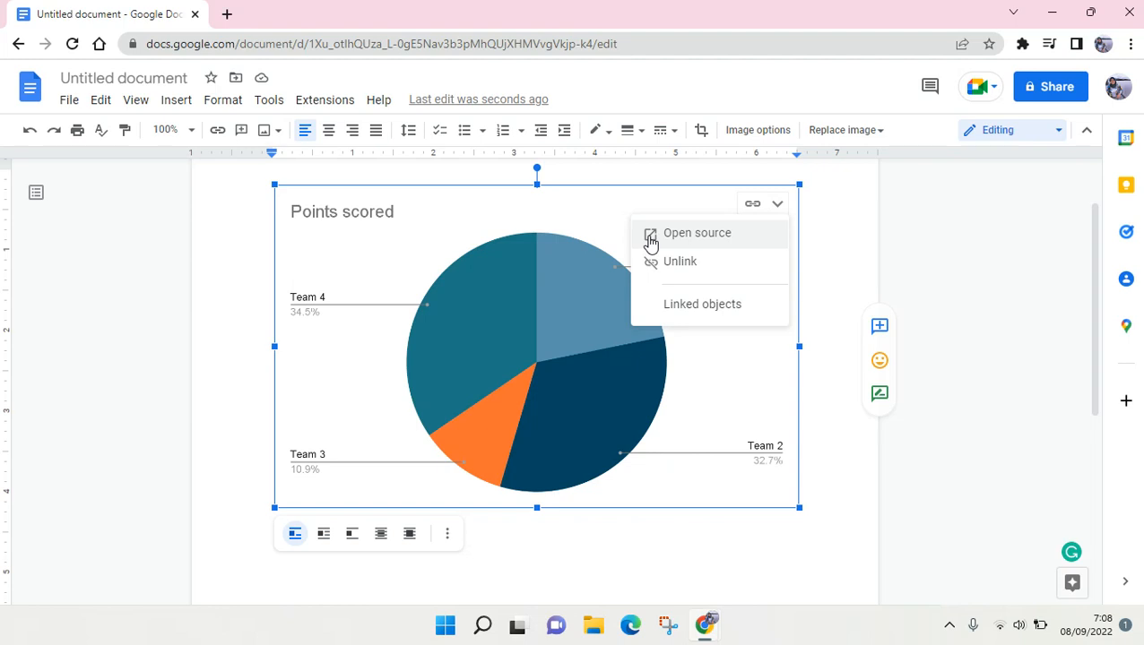
click(696, 233)
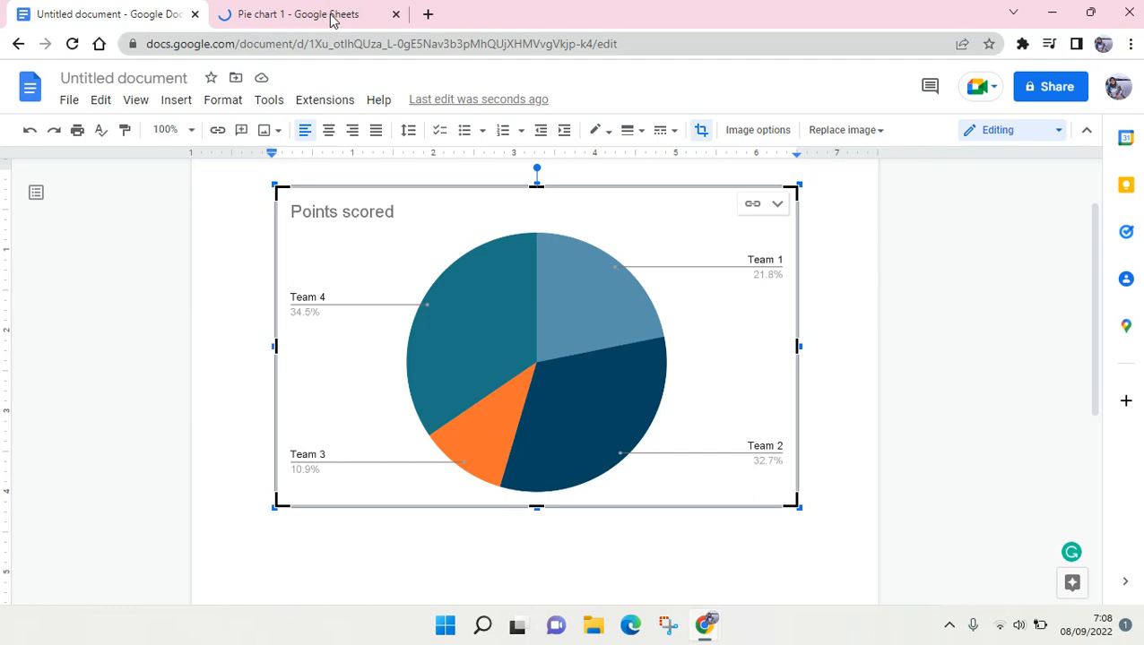
- Switch to the newly opened 'Pie chart 1' spreadsheet with the team points table
click(298, 14)
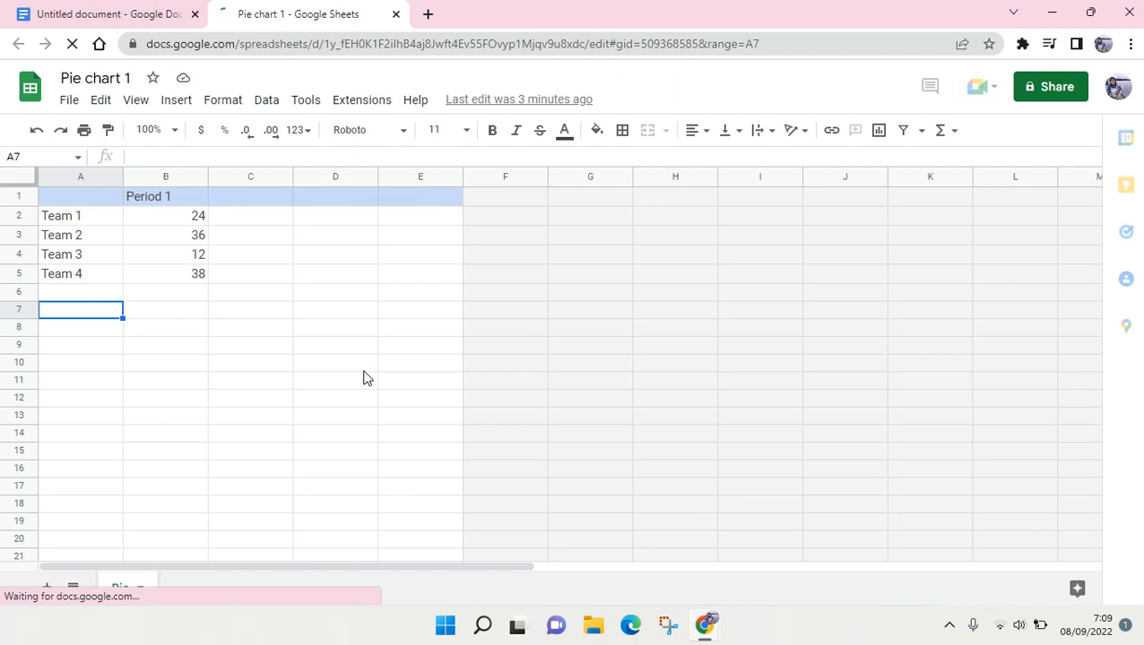
mouse_move(837, 640)
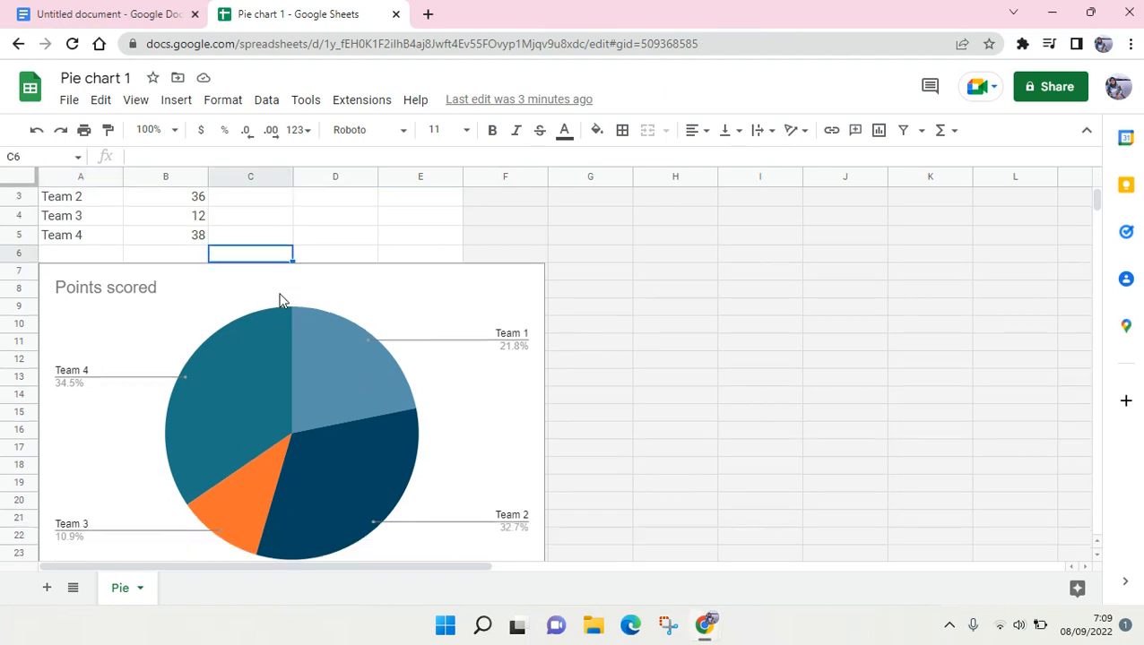
mouse_move(188, 86)
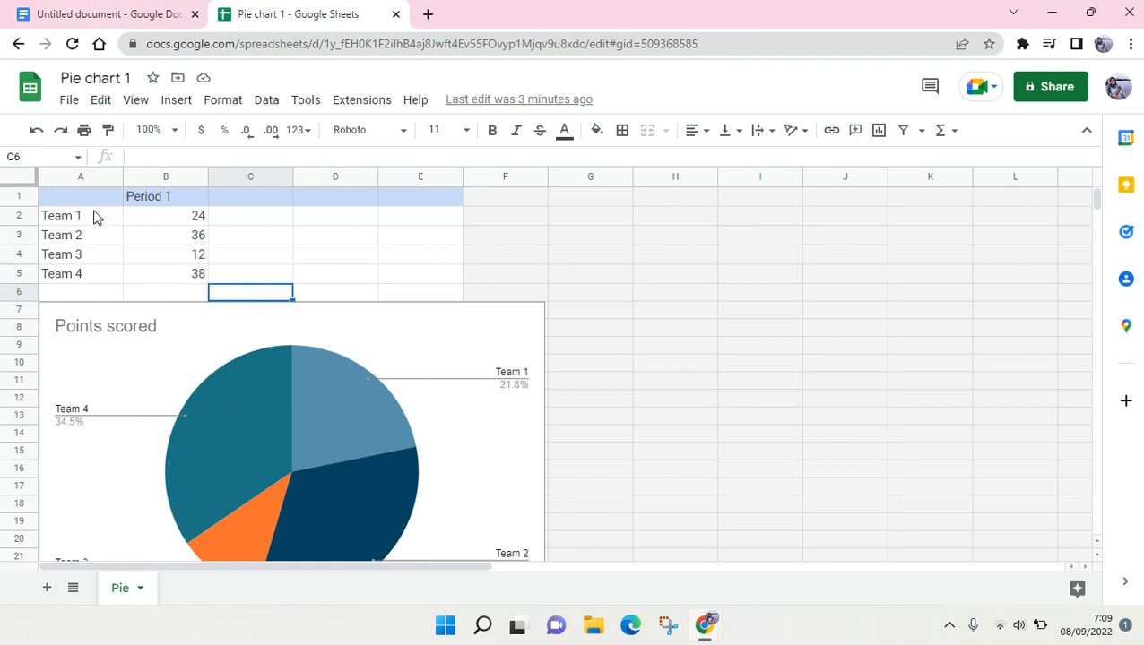
mouse_move(147, 208)
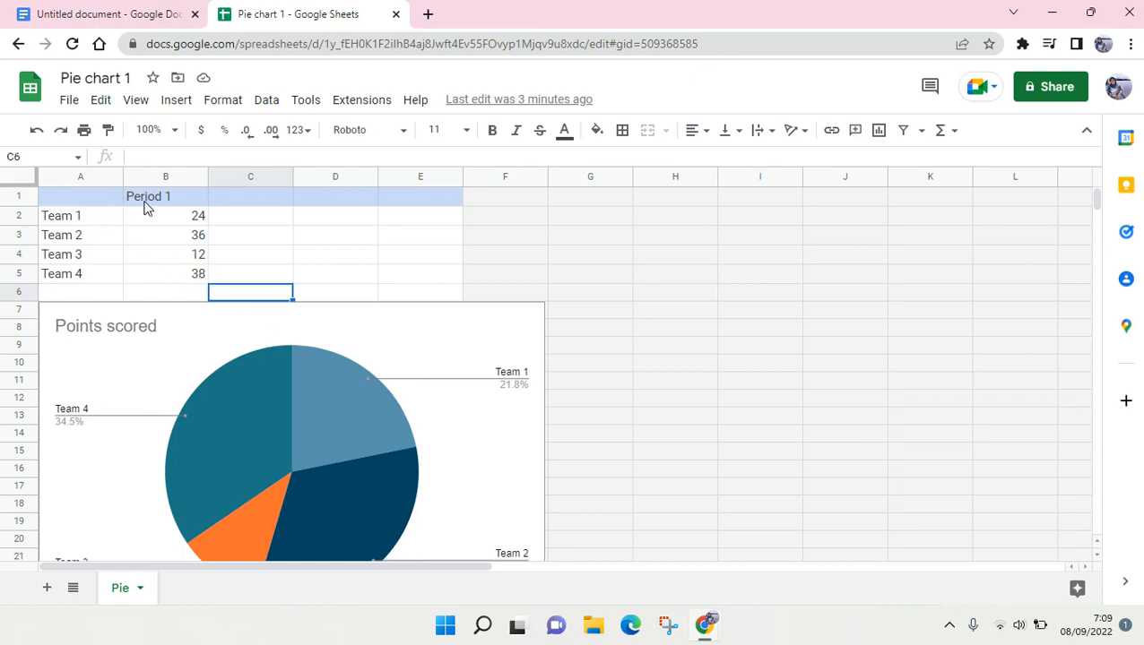
- Rename the Team 1–4 cells to Team A, Team B, Team C and Team D
click(165, 196)
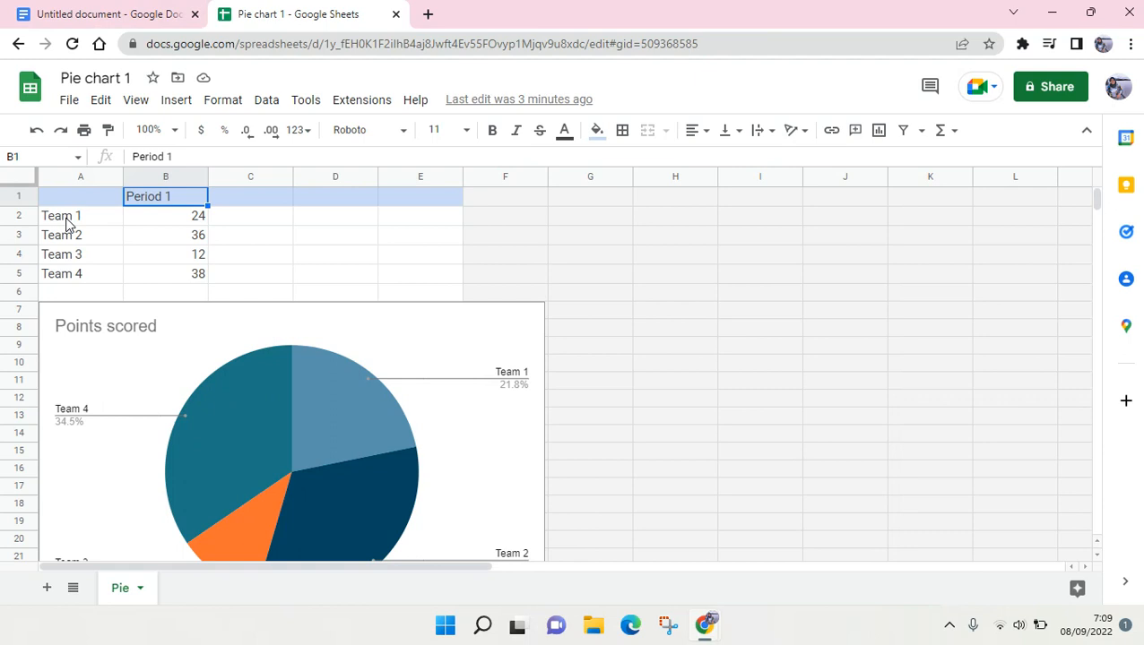
click(61, 215)
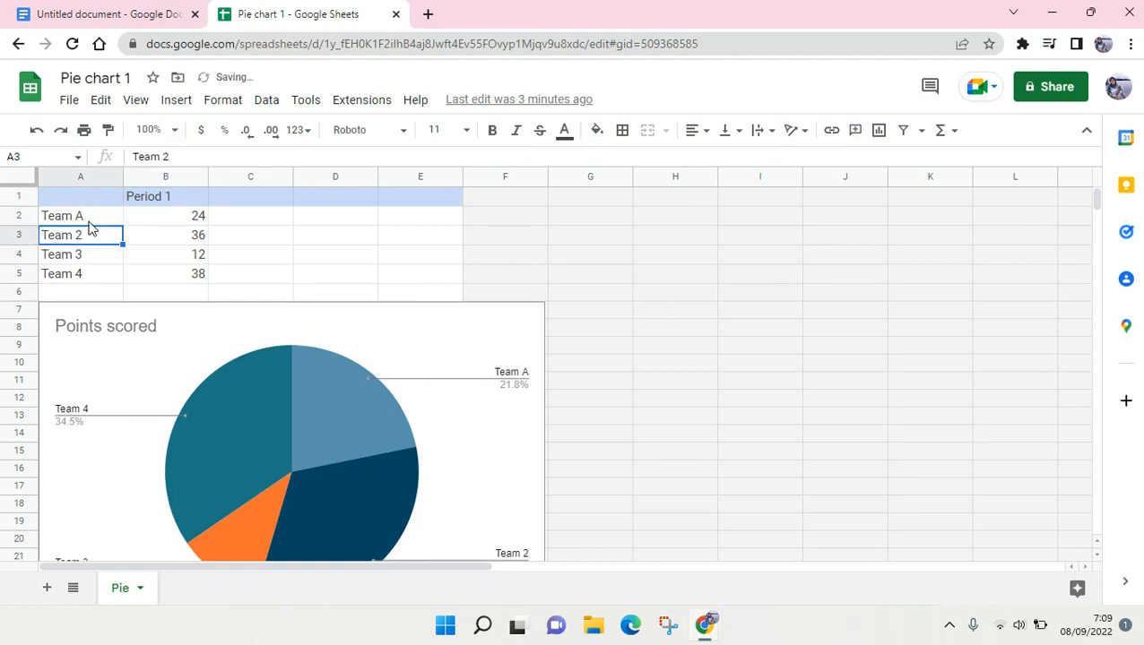
text(Team B)
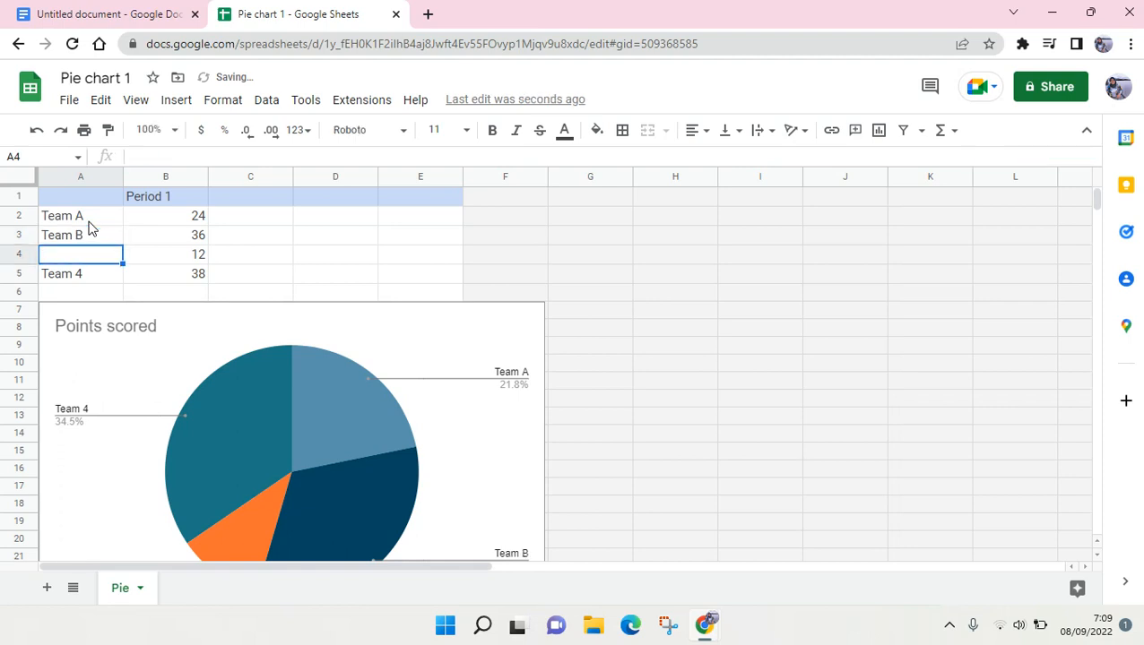
text(Team)
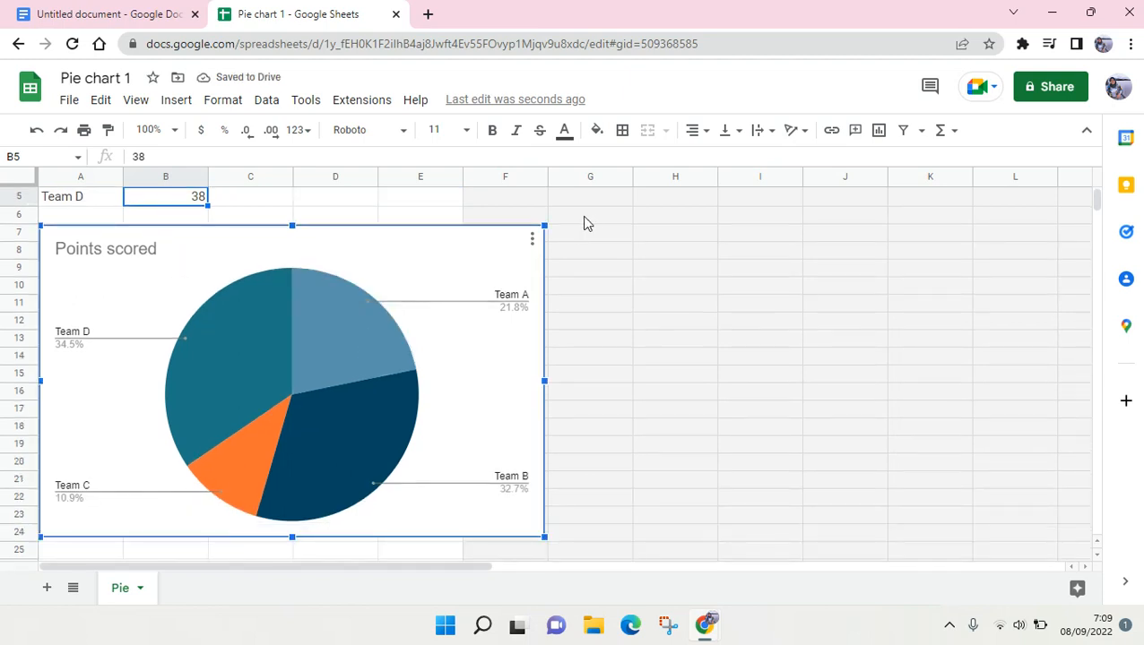
- Open the Chart editor for the Points scored pie chart via Edit chart
click(532, 238)
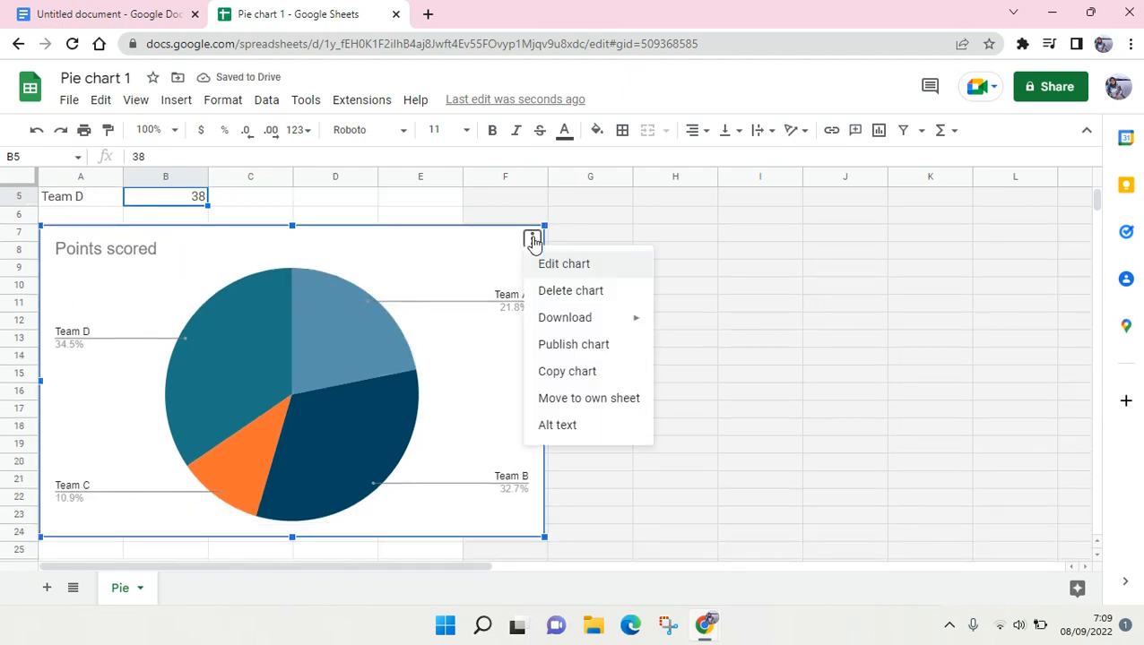
mouse_move(570, 267)
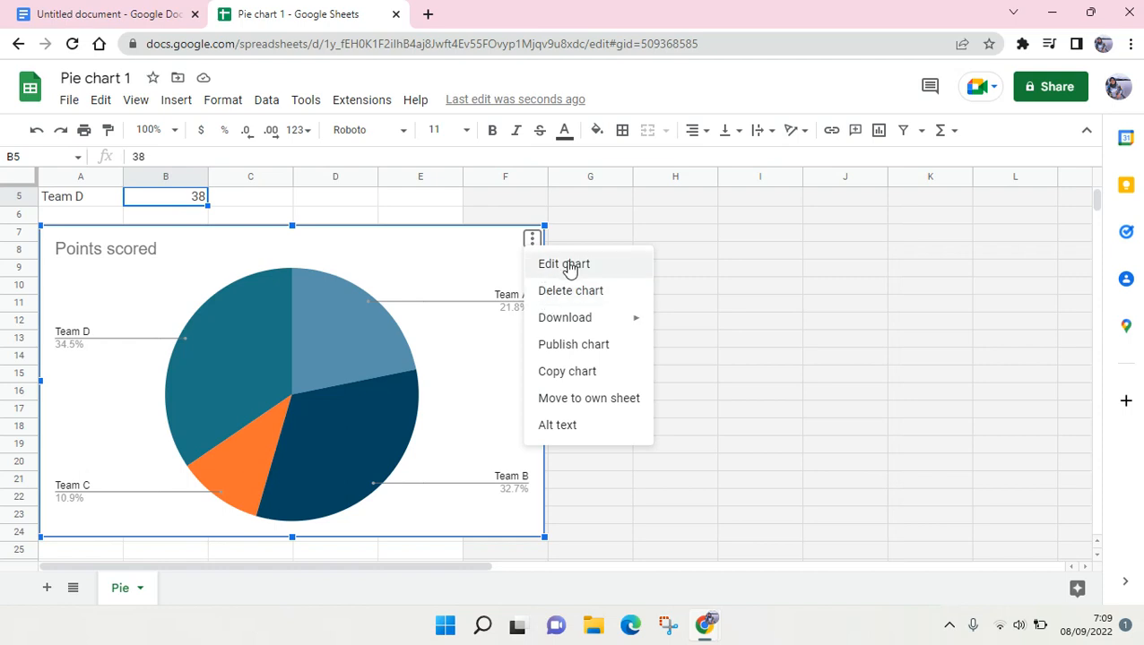
mouse_move(506, 441)
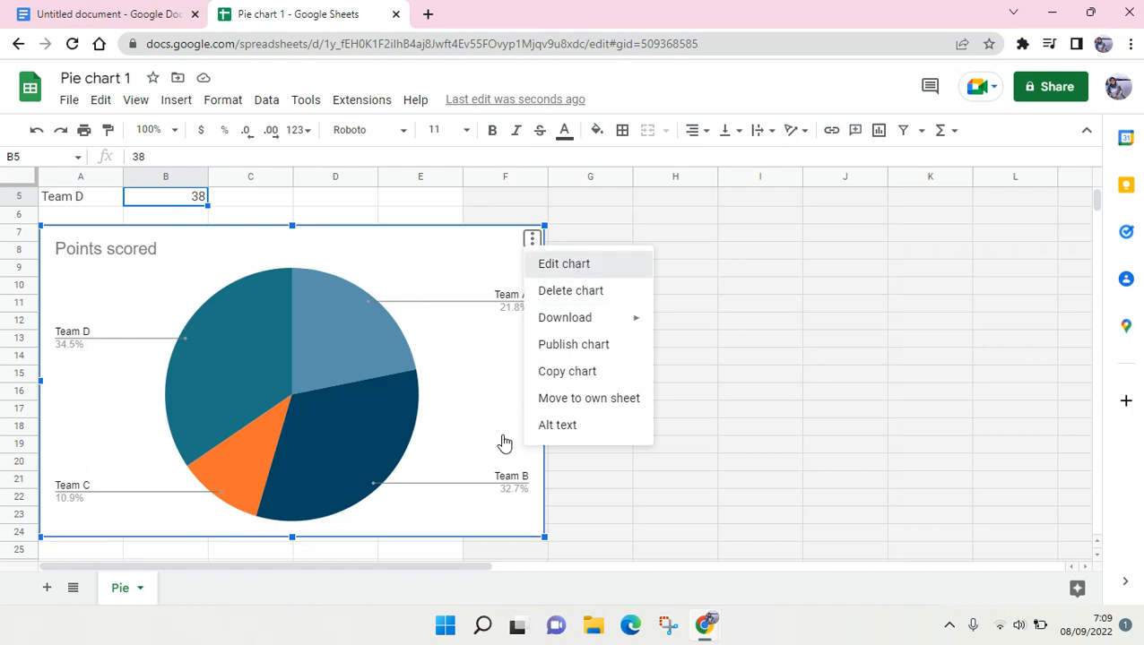
mouse_move(564, 183)
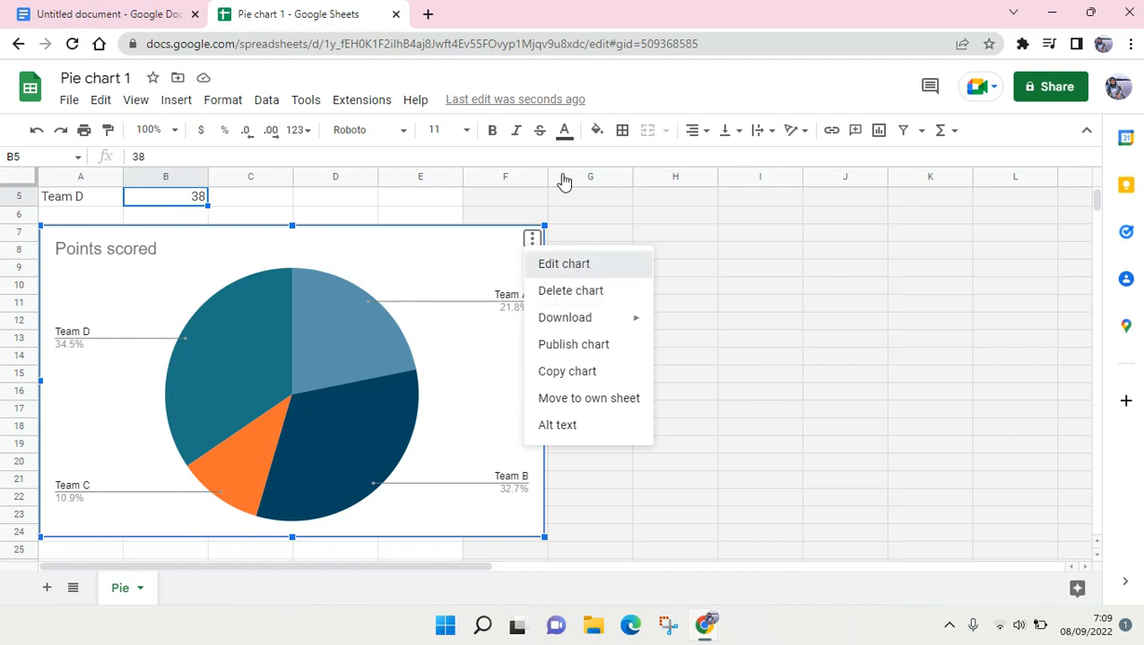
click(562, 263)
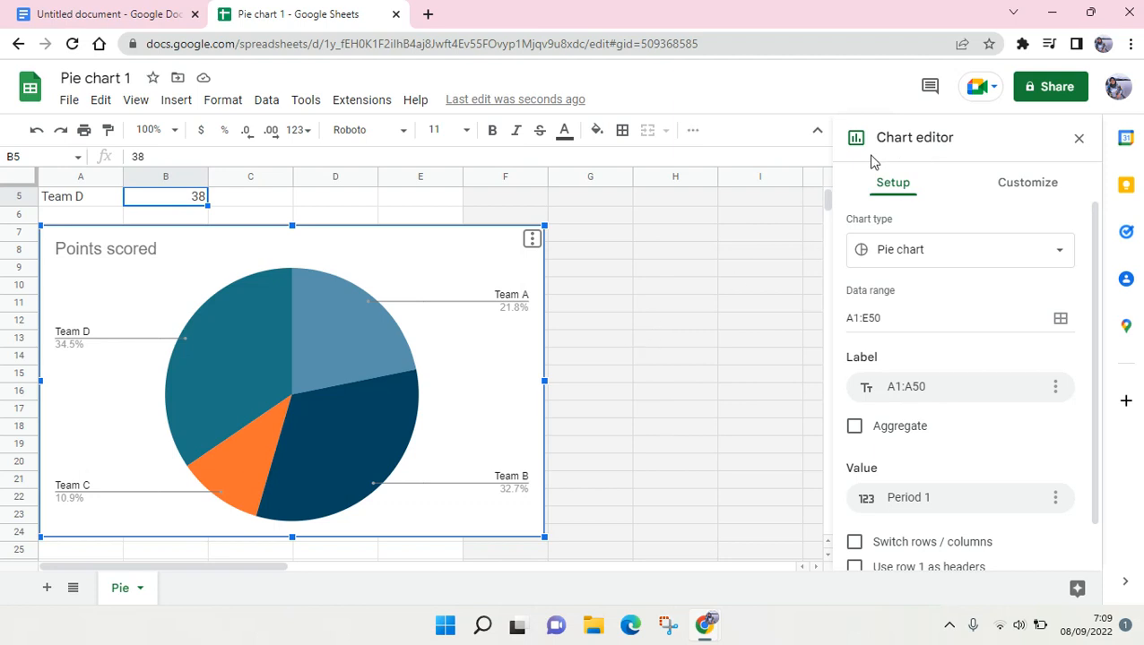
mouse_move(977, 409)
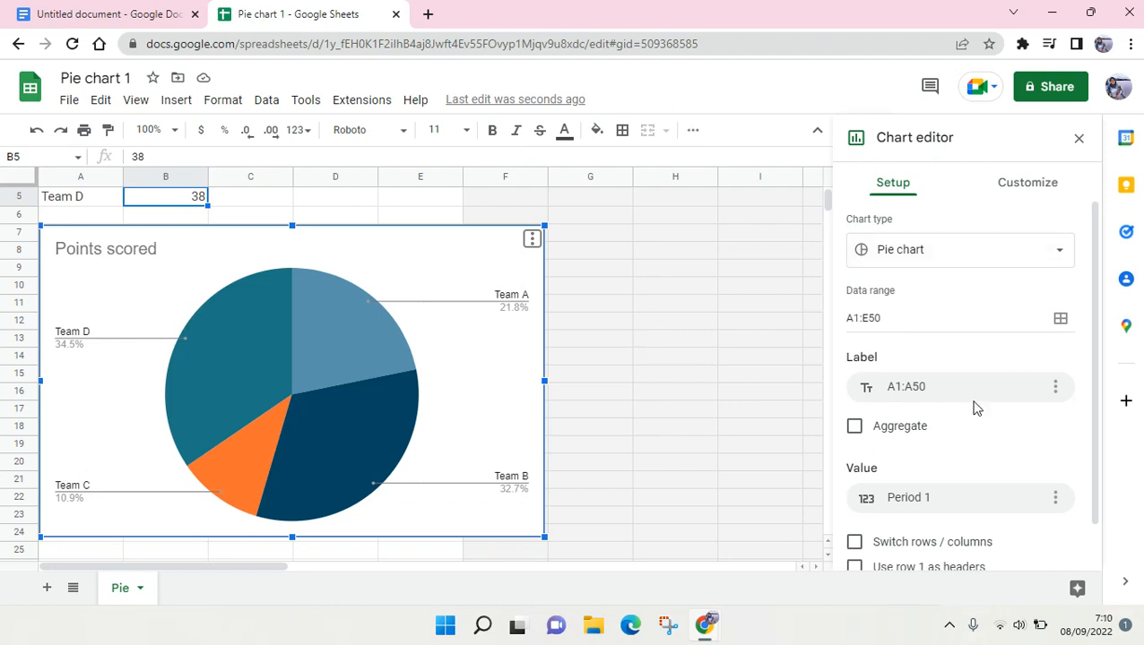
mouse_move(1043, 169)
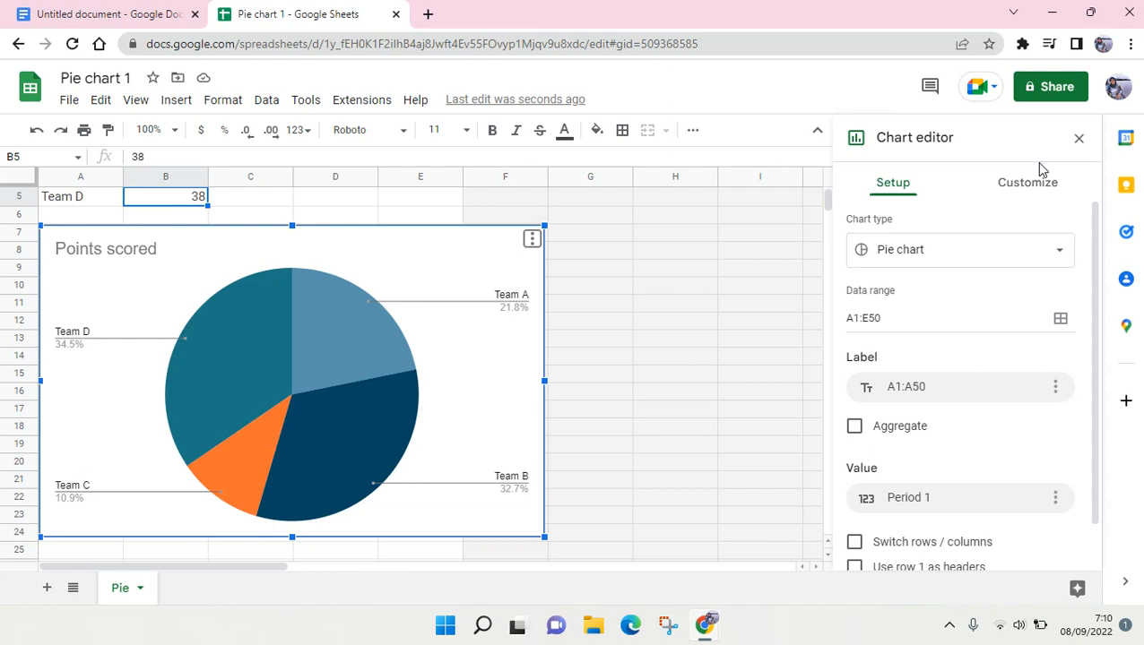
- Under Customize > Chart style, set the chart background colour to light yellow
click(1027, 183)
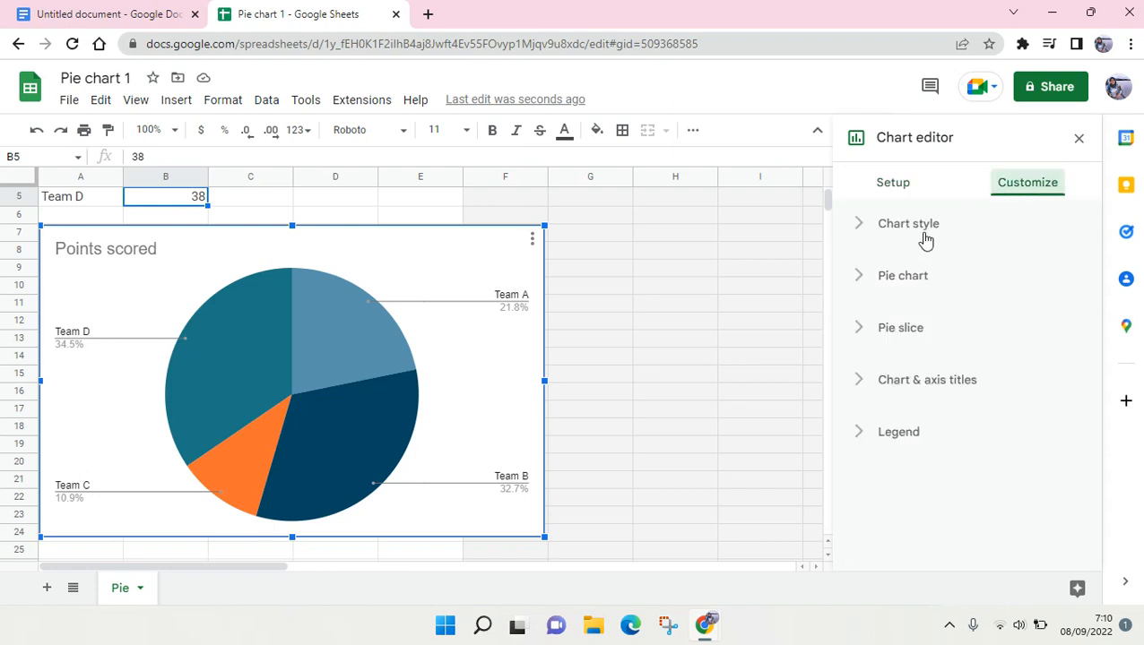
click(907, 223)
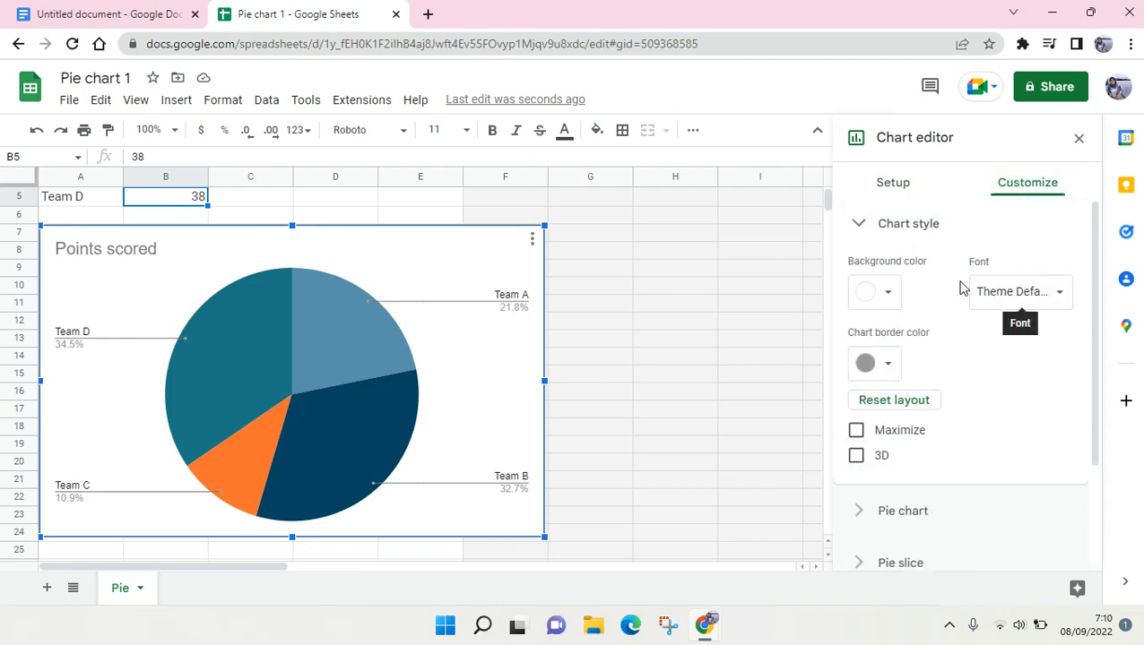
mouse_move(886, 290)
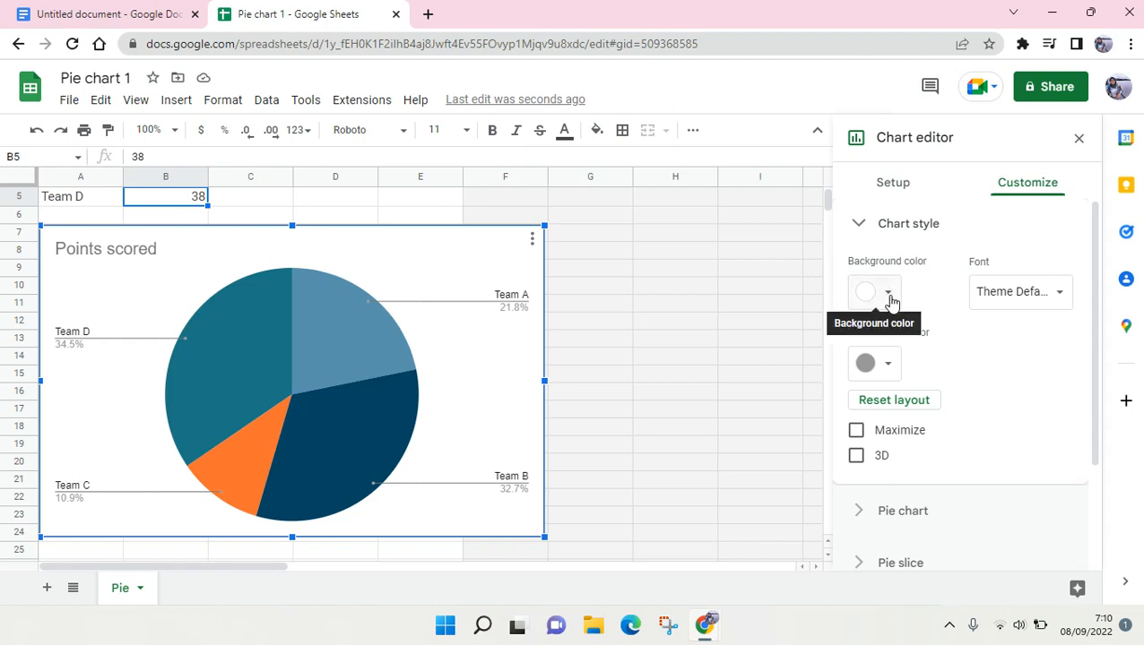
mouse_move(900, 305)
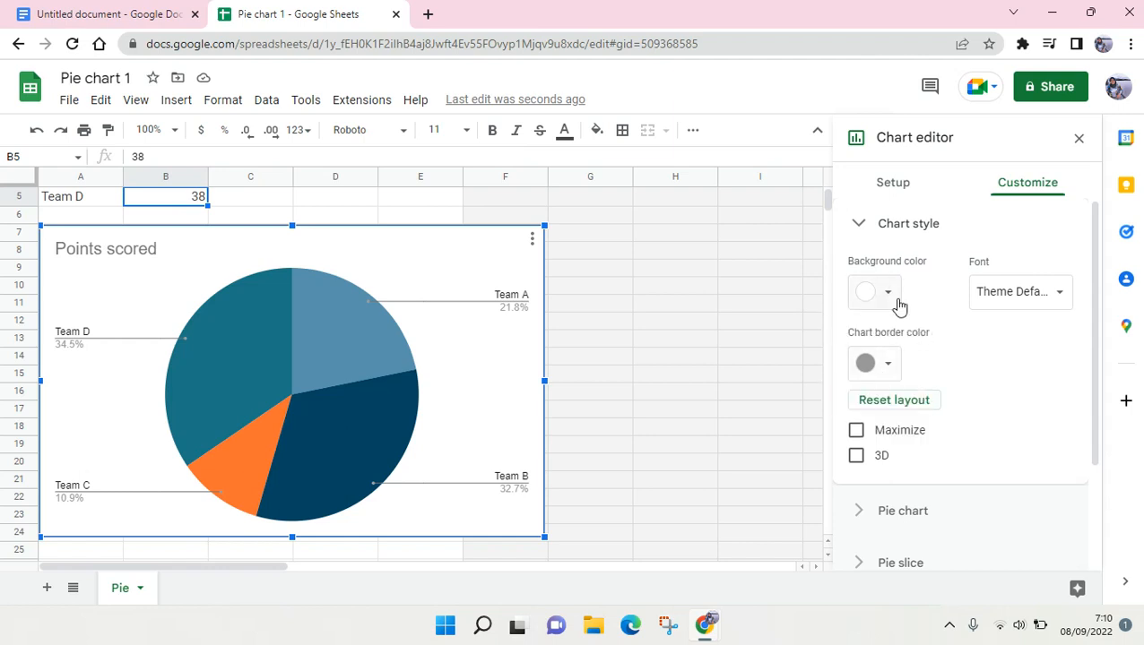
click(875, 291)
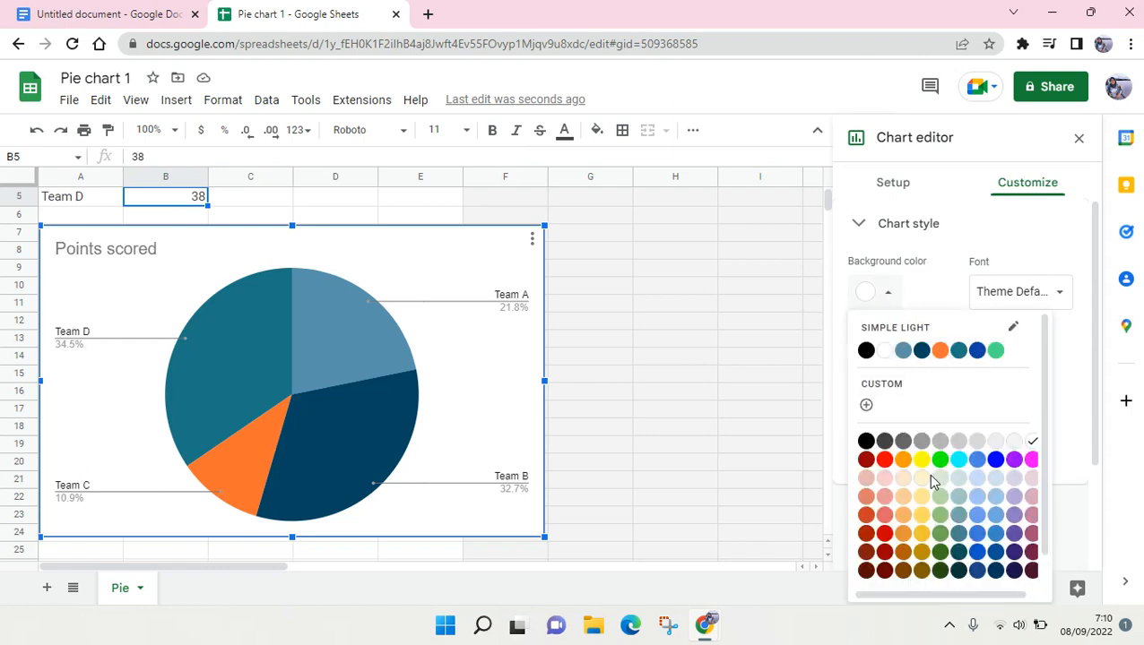
click(922, 459)
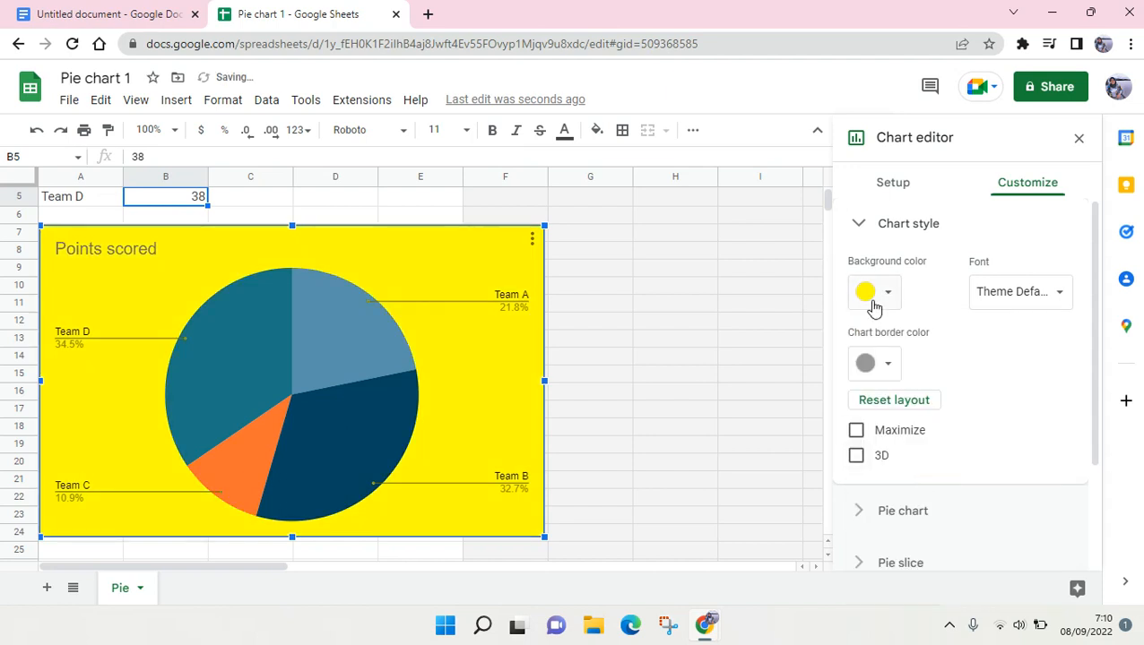
click(864, 290)
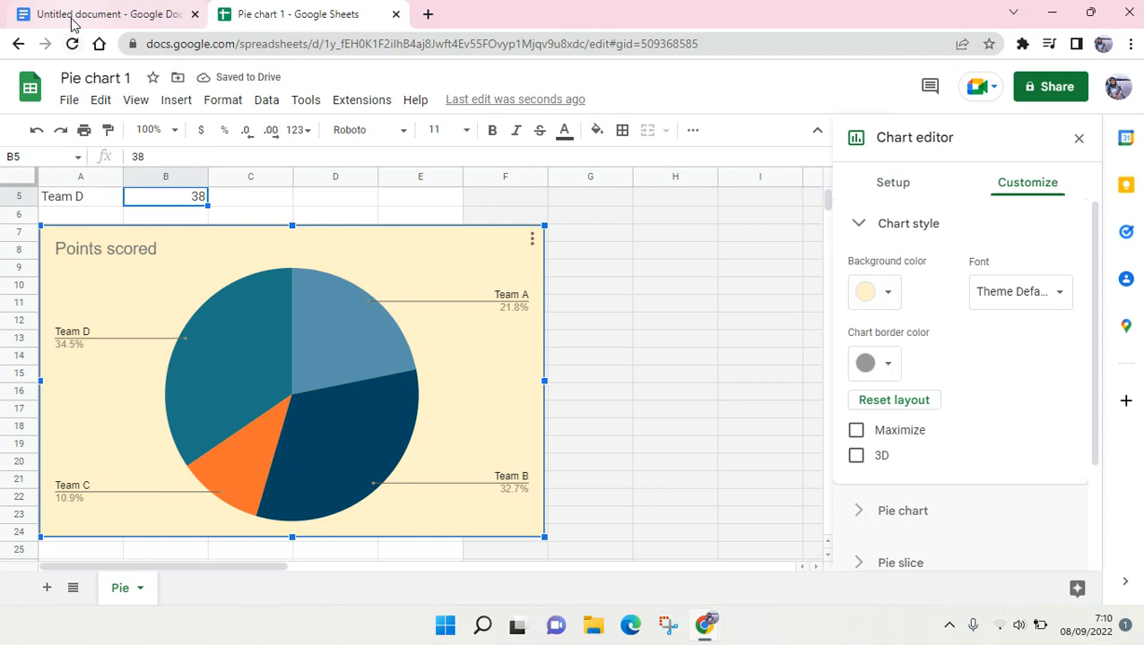
click(104, 14)
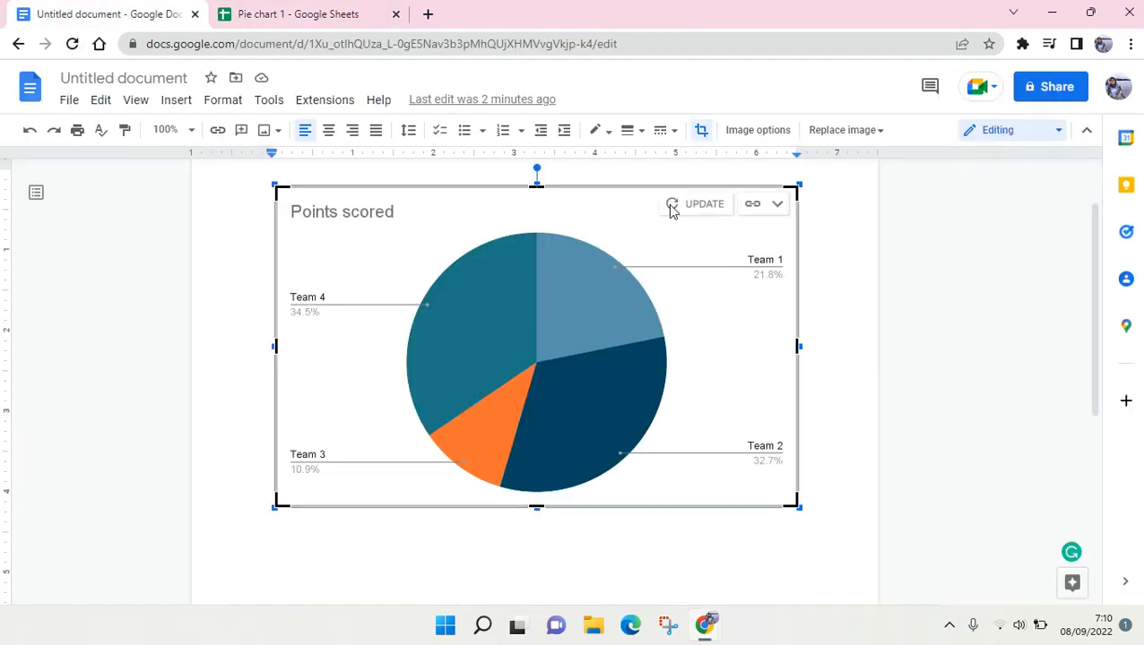
- Update the linked chart so it shows Team A–D labels and the light yellow background
click(705, 204)
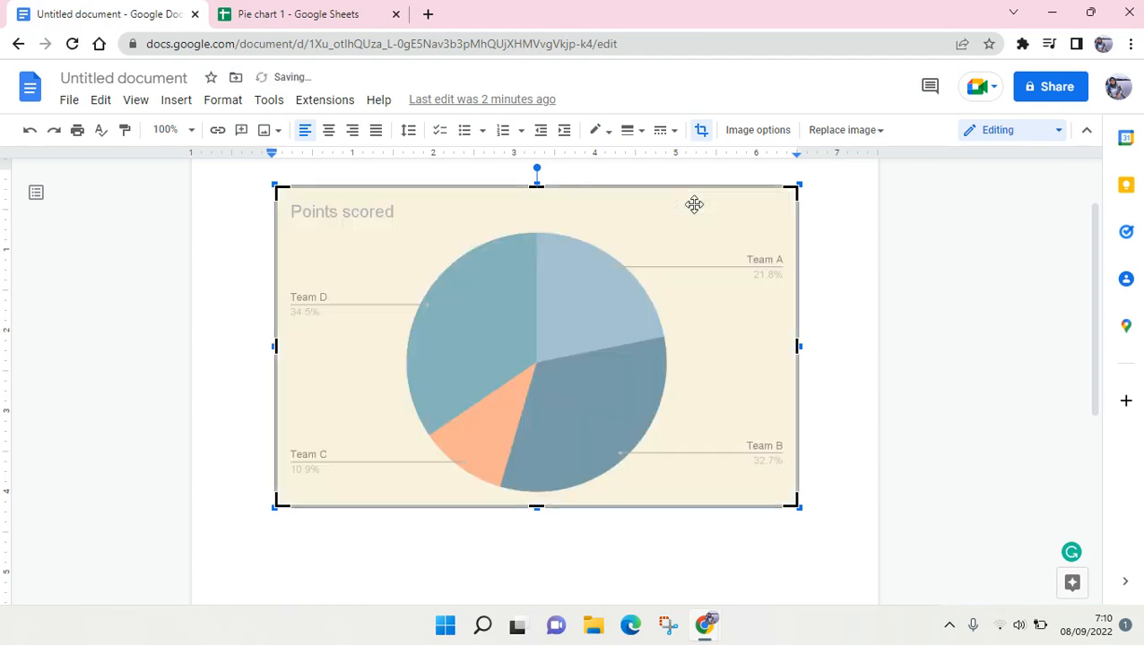
mouse_move(1120, 439)
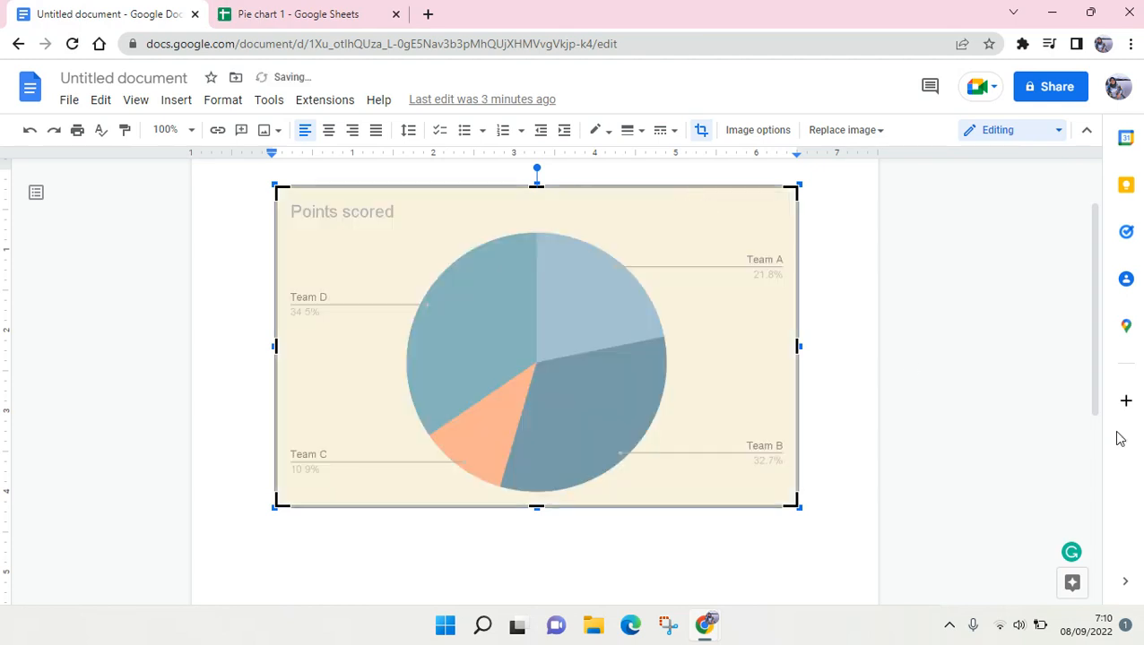
mouse_move(894, 430)
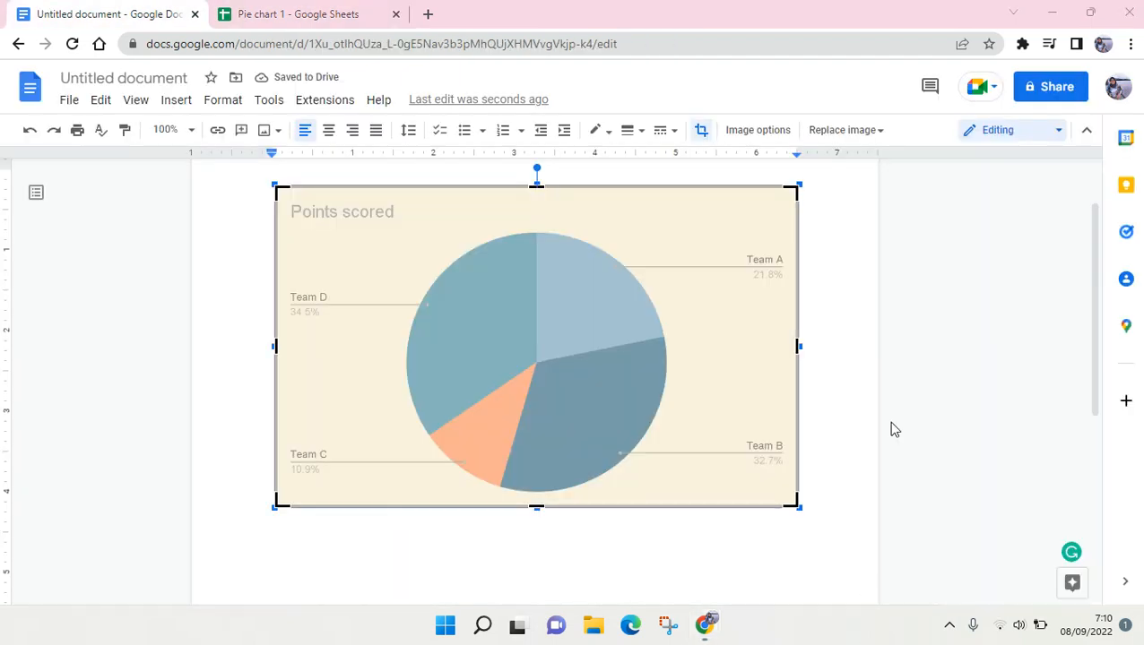